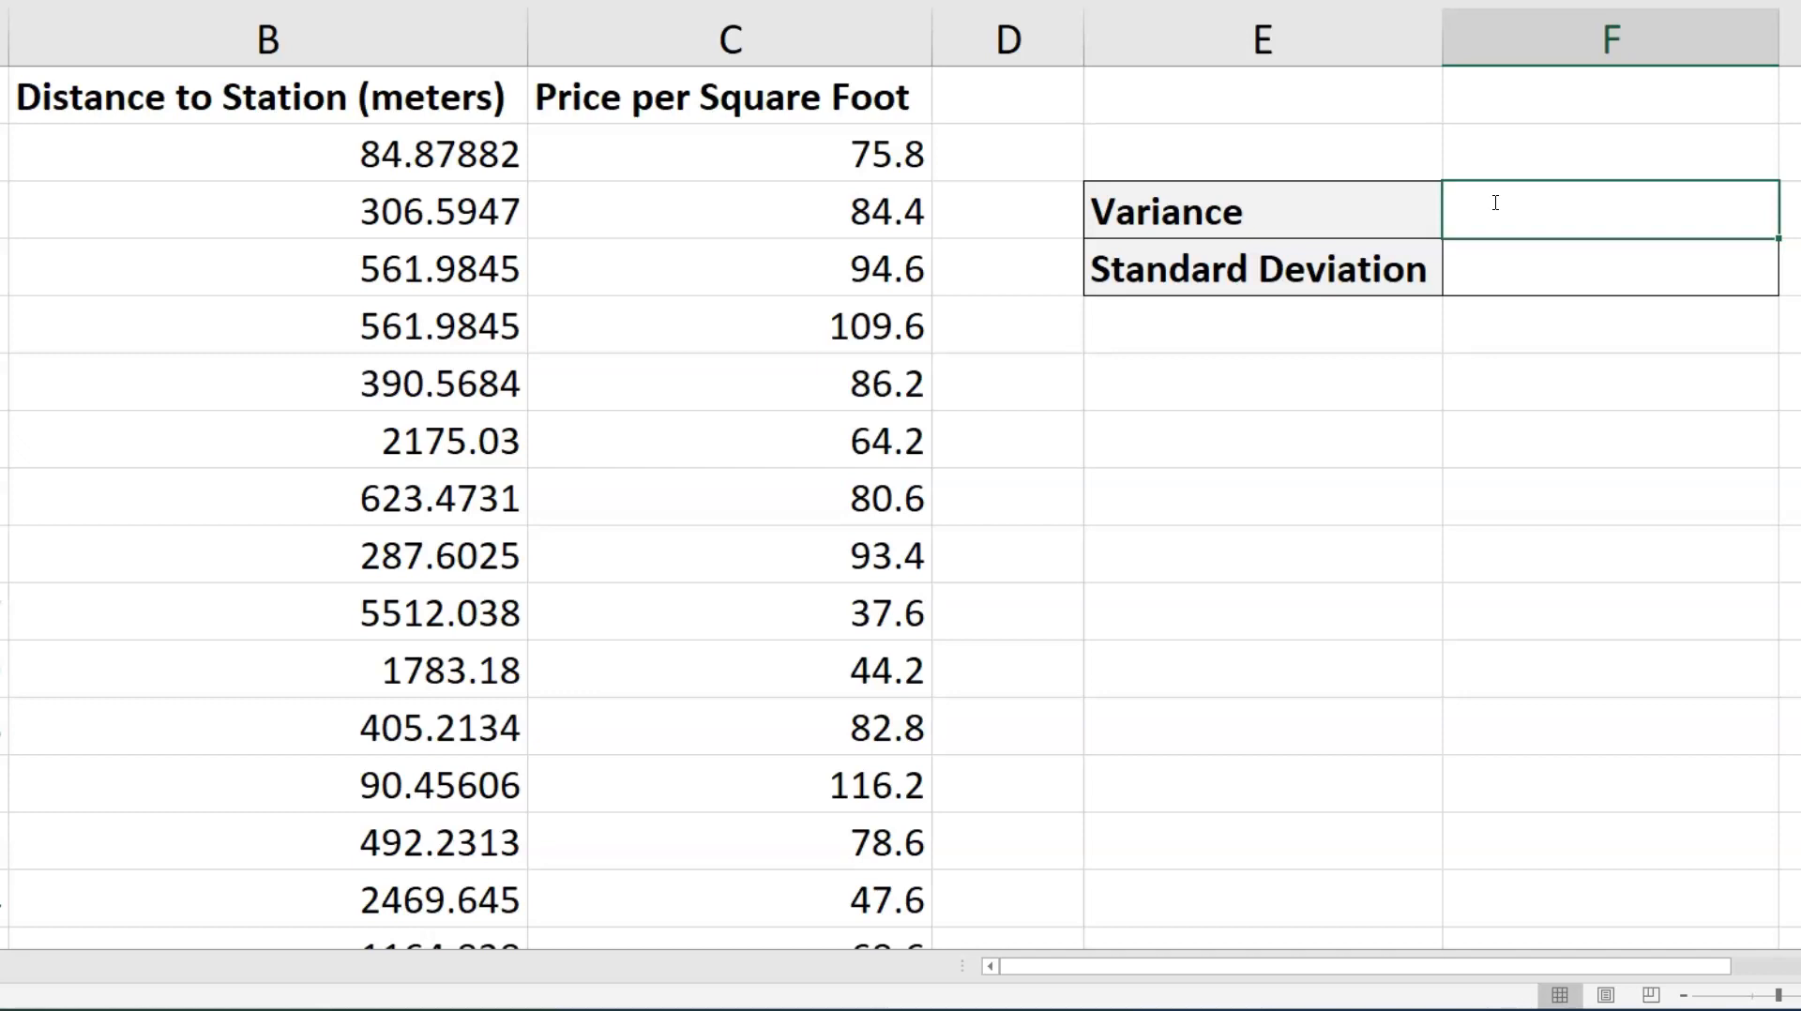
Start a VAR.S formula in F3 beside the Variance label by typing =var.
{"action": "type", "text": "=va"}
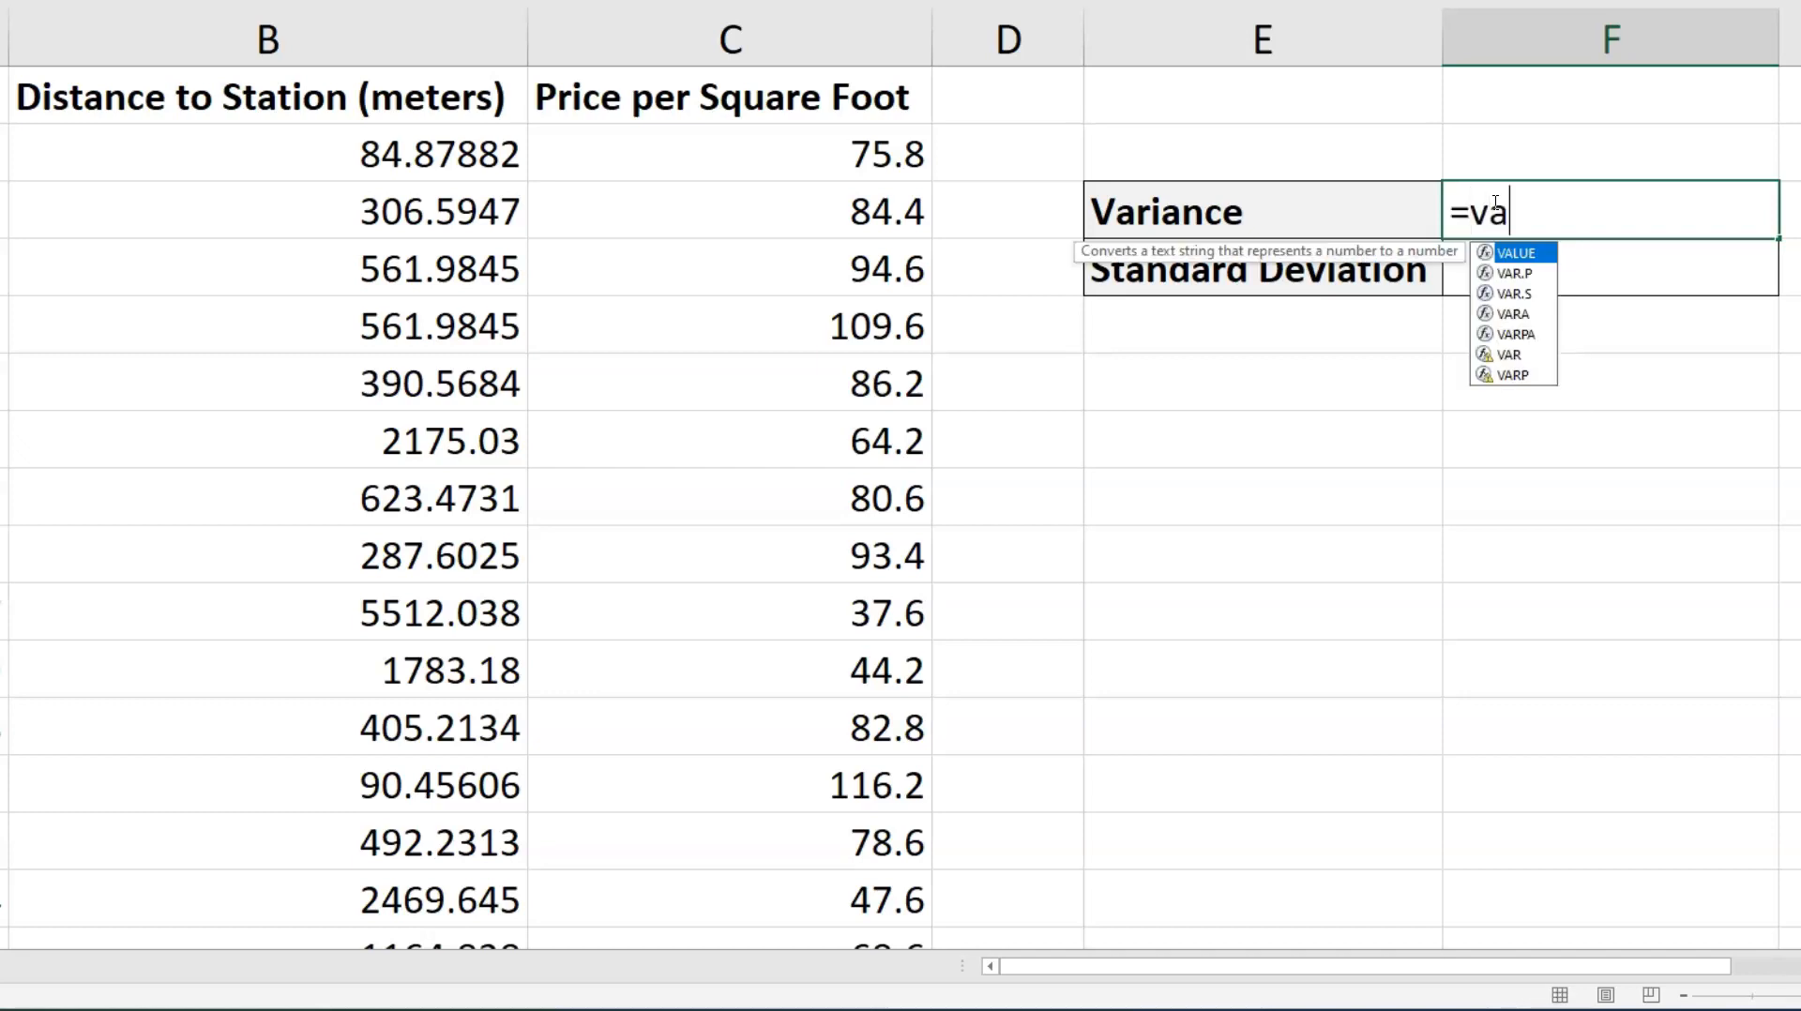
{"action": "type", "text": "r"}
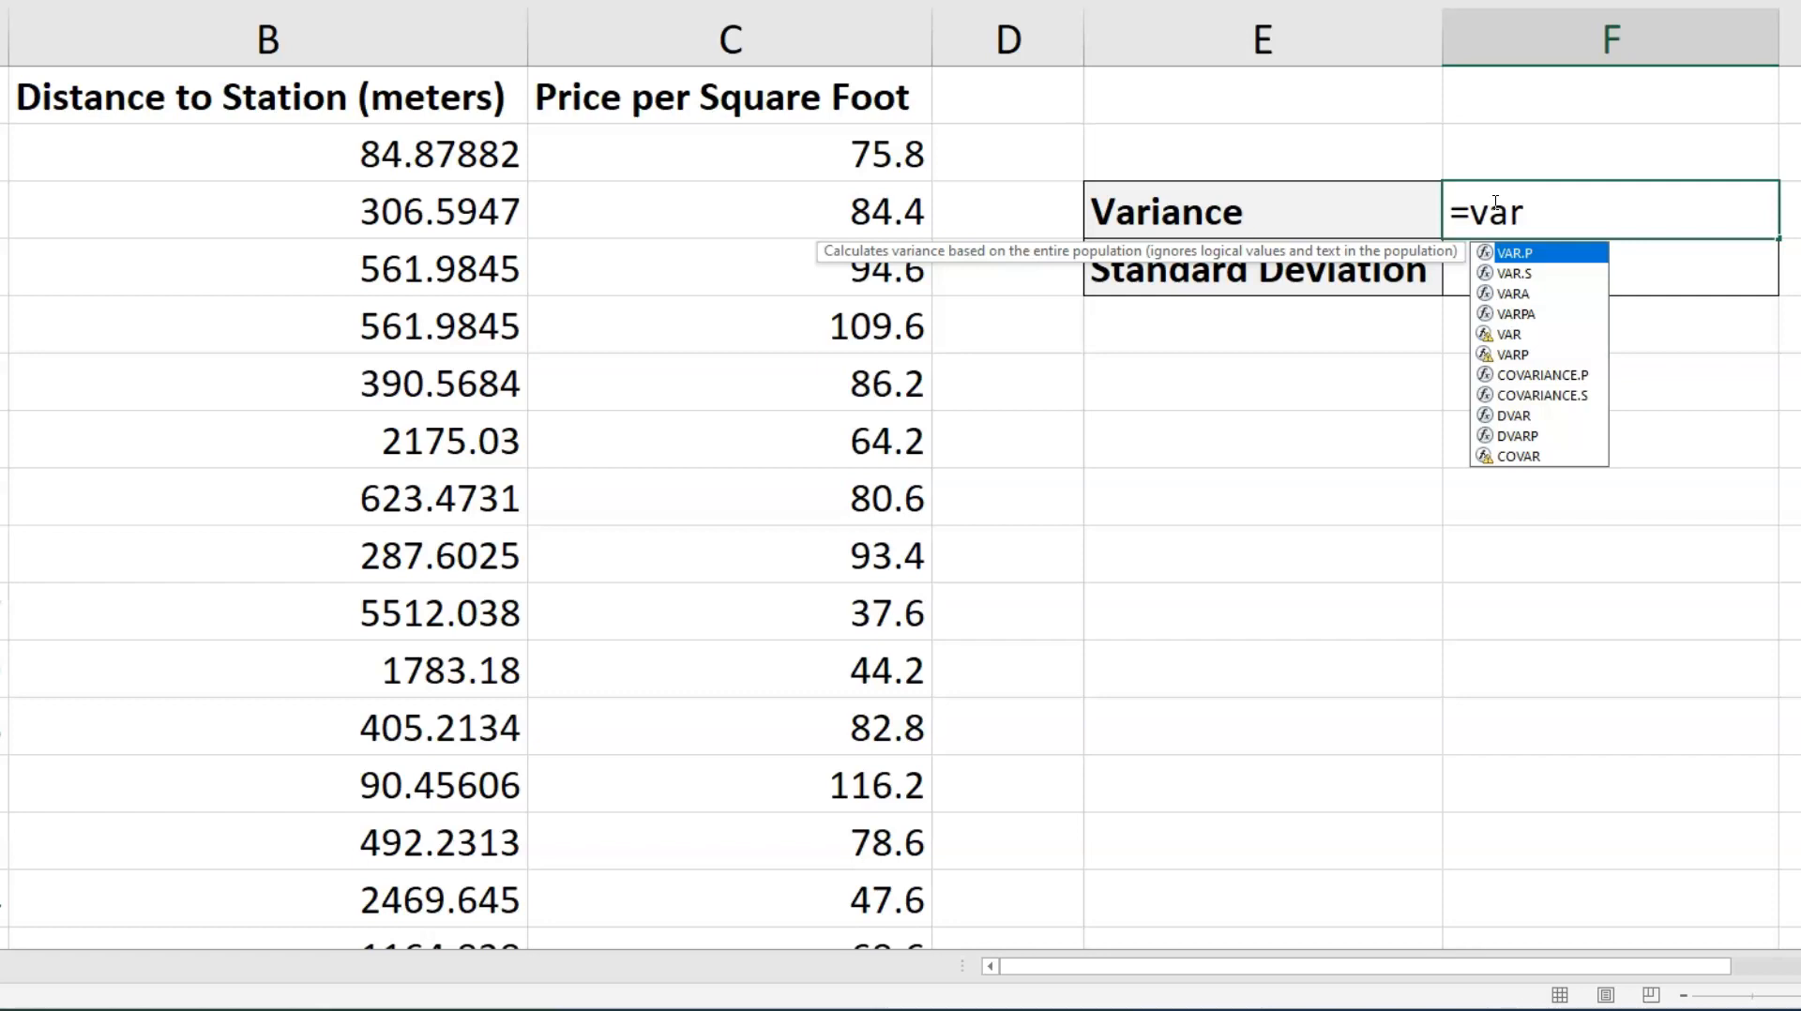
{"action": "mouse_move", "coordinate": [1525, 273]}
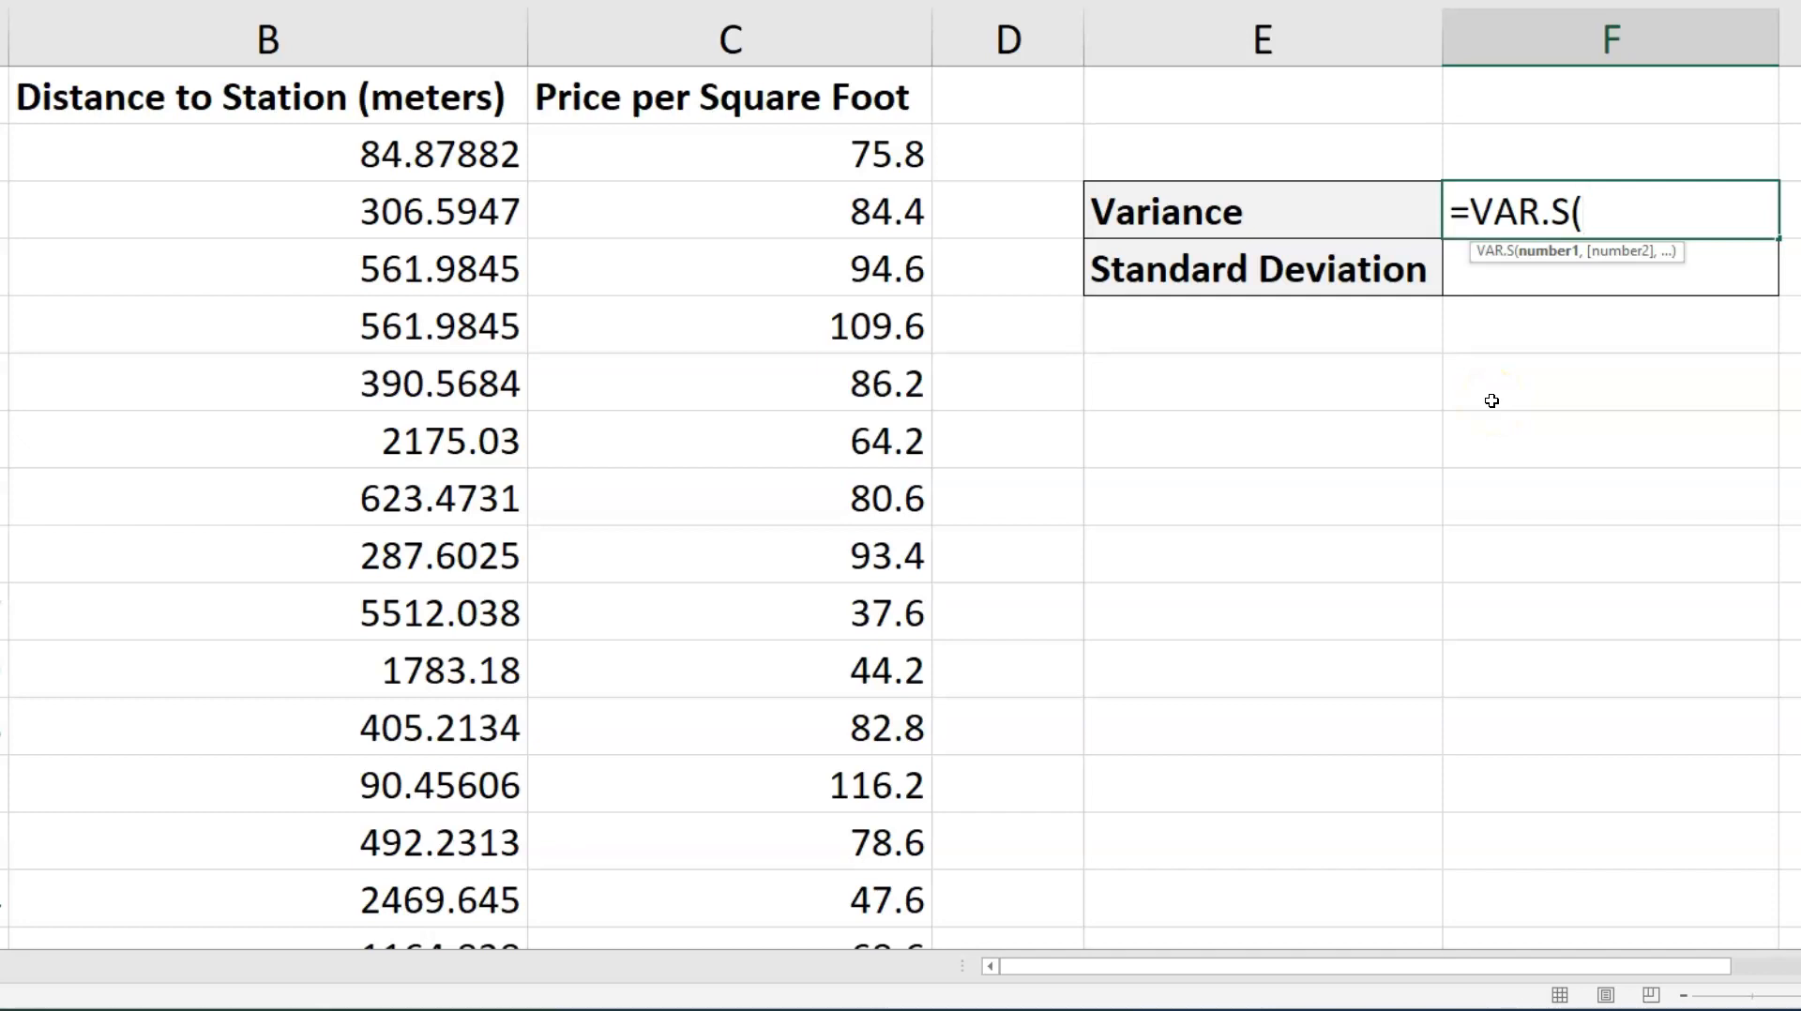
{"action": "mouse_move", "coordinate": [832, 77]}
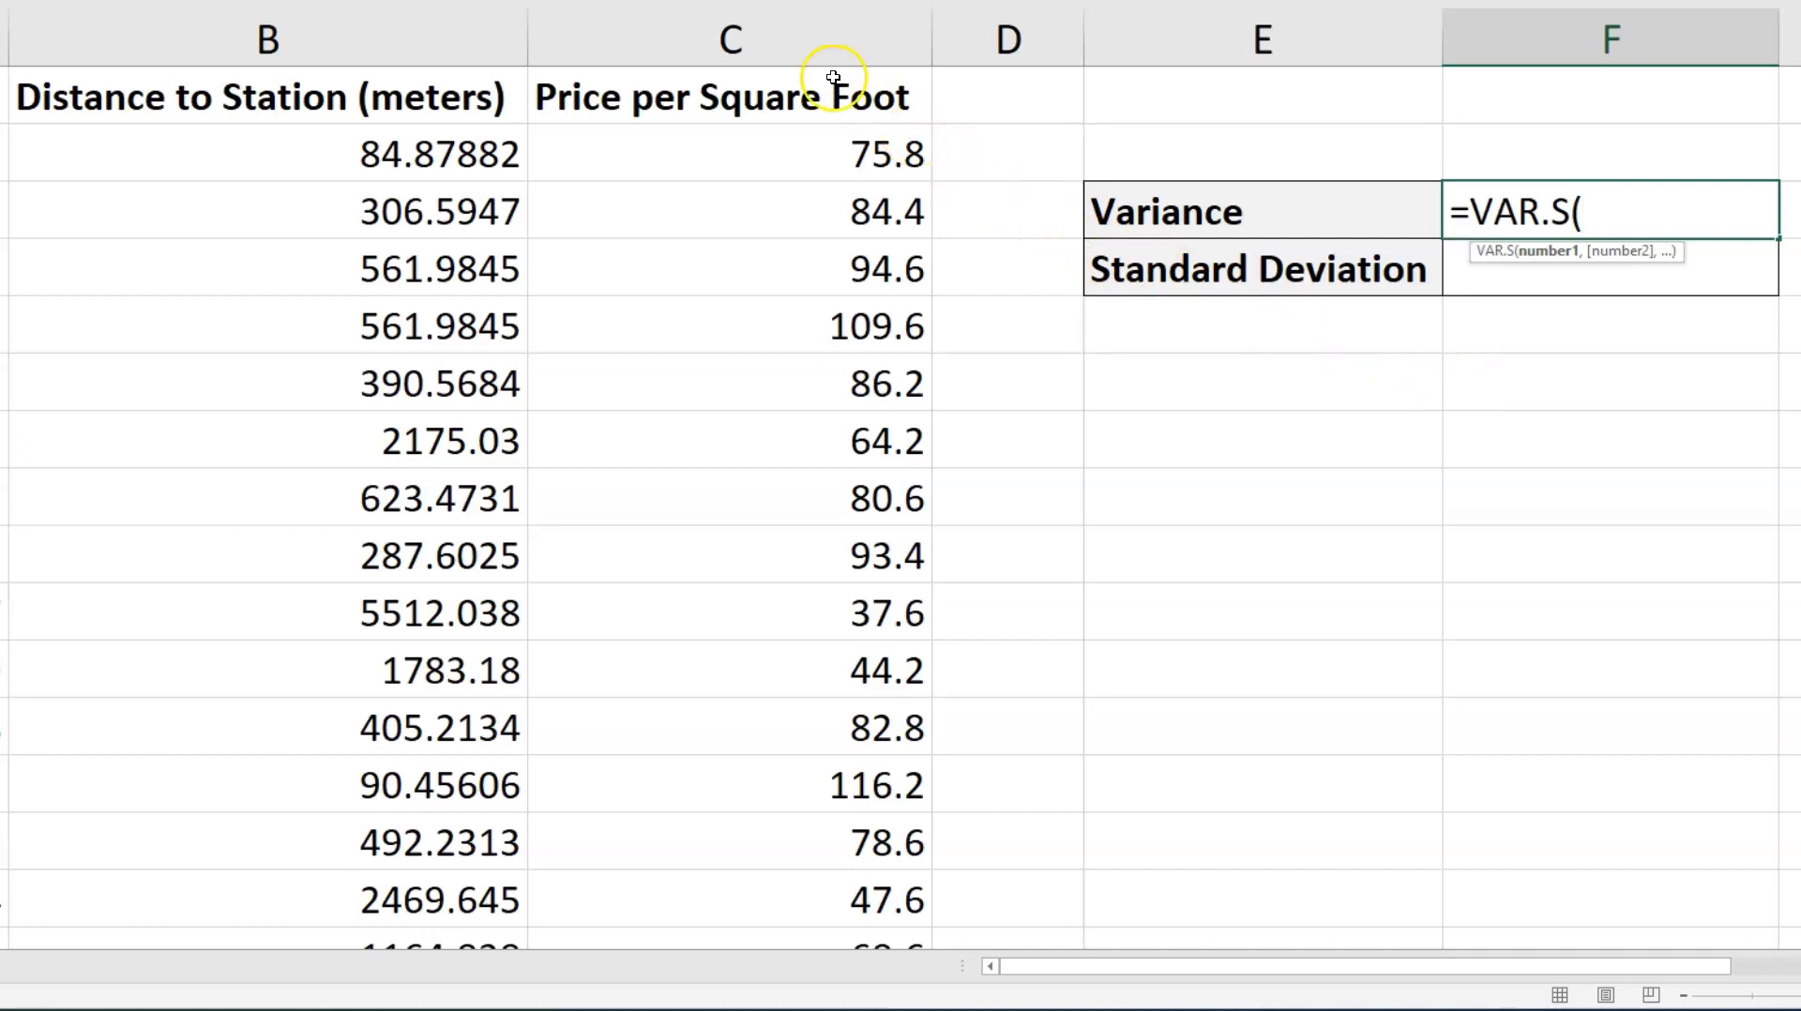
Give VAR.S the whole Price per Square Foot column C:C, returning a sample variance of 734.39.
{"action": "left_click", "coordinate": [730, 37]}
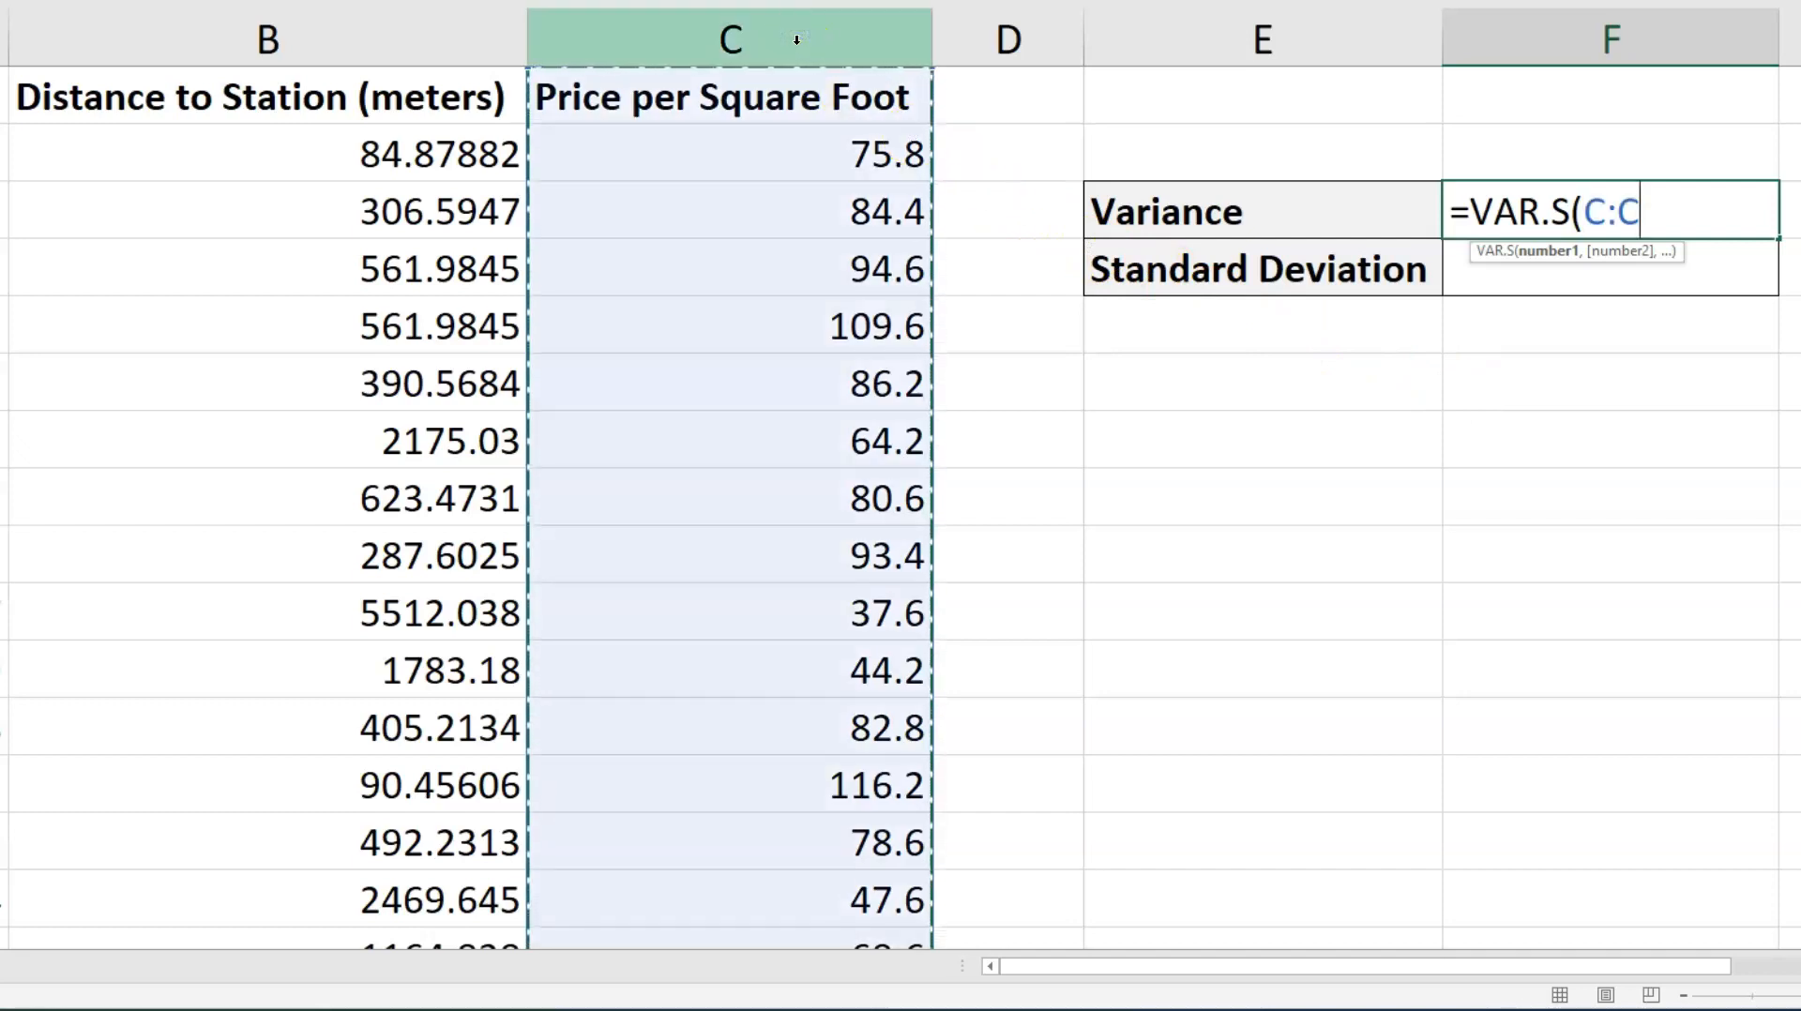
{"action": "key", "text": "backspace"}
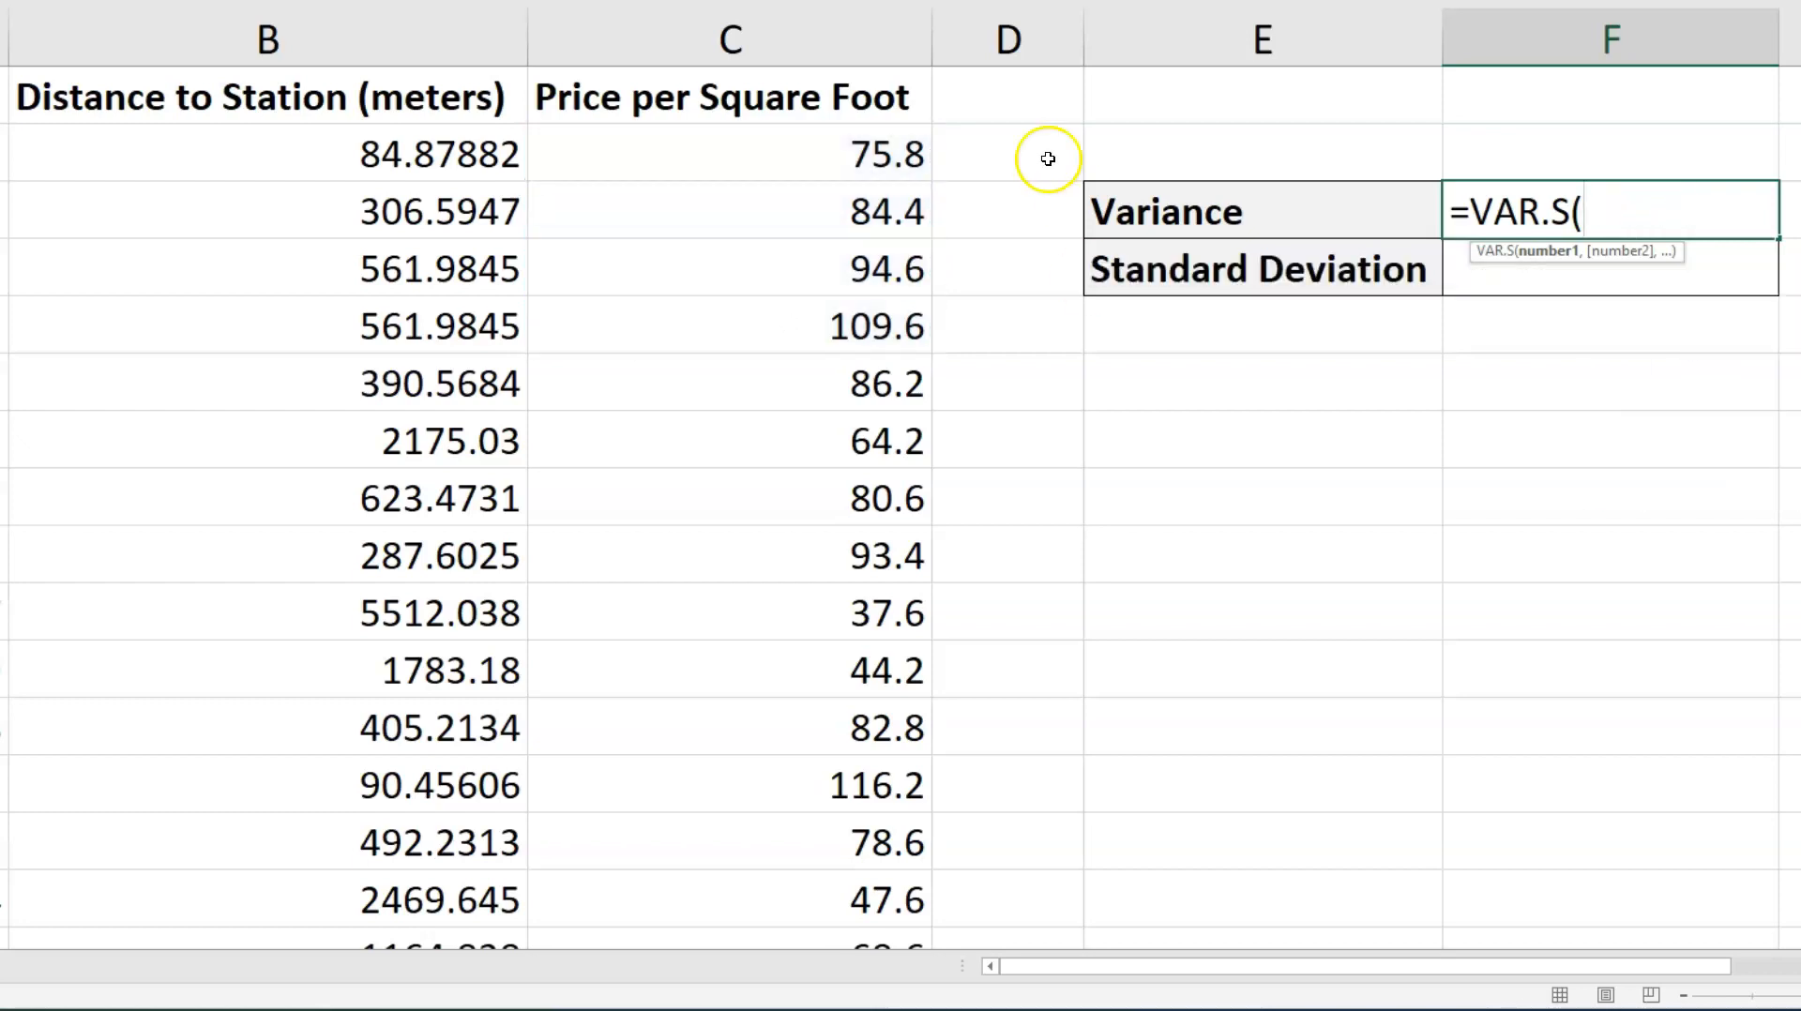
{"action": "left_click", "coordinate": [730, 38]}
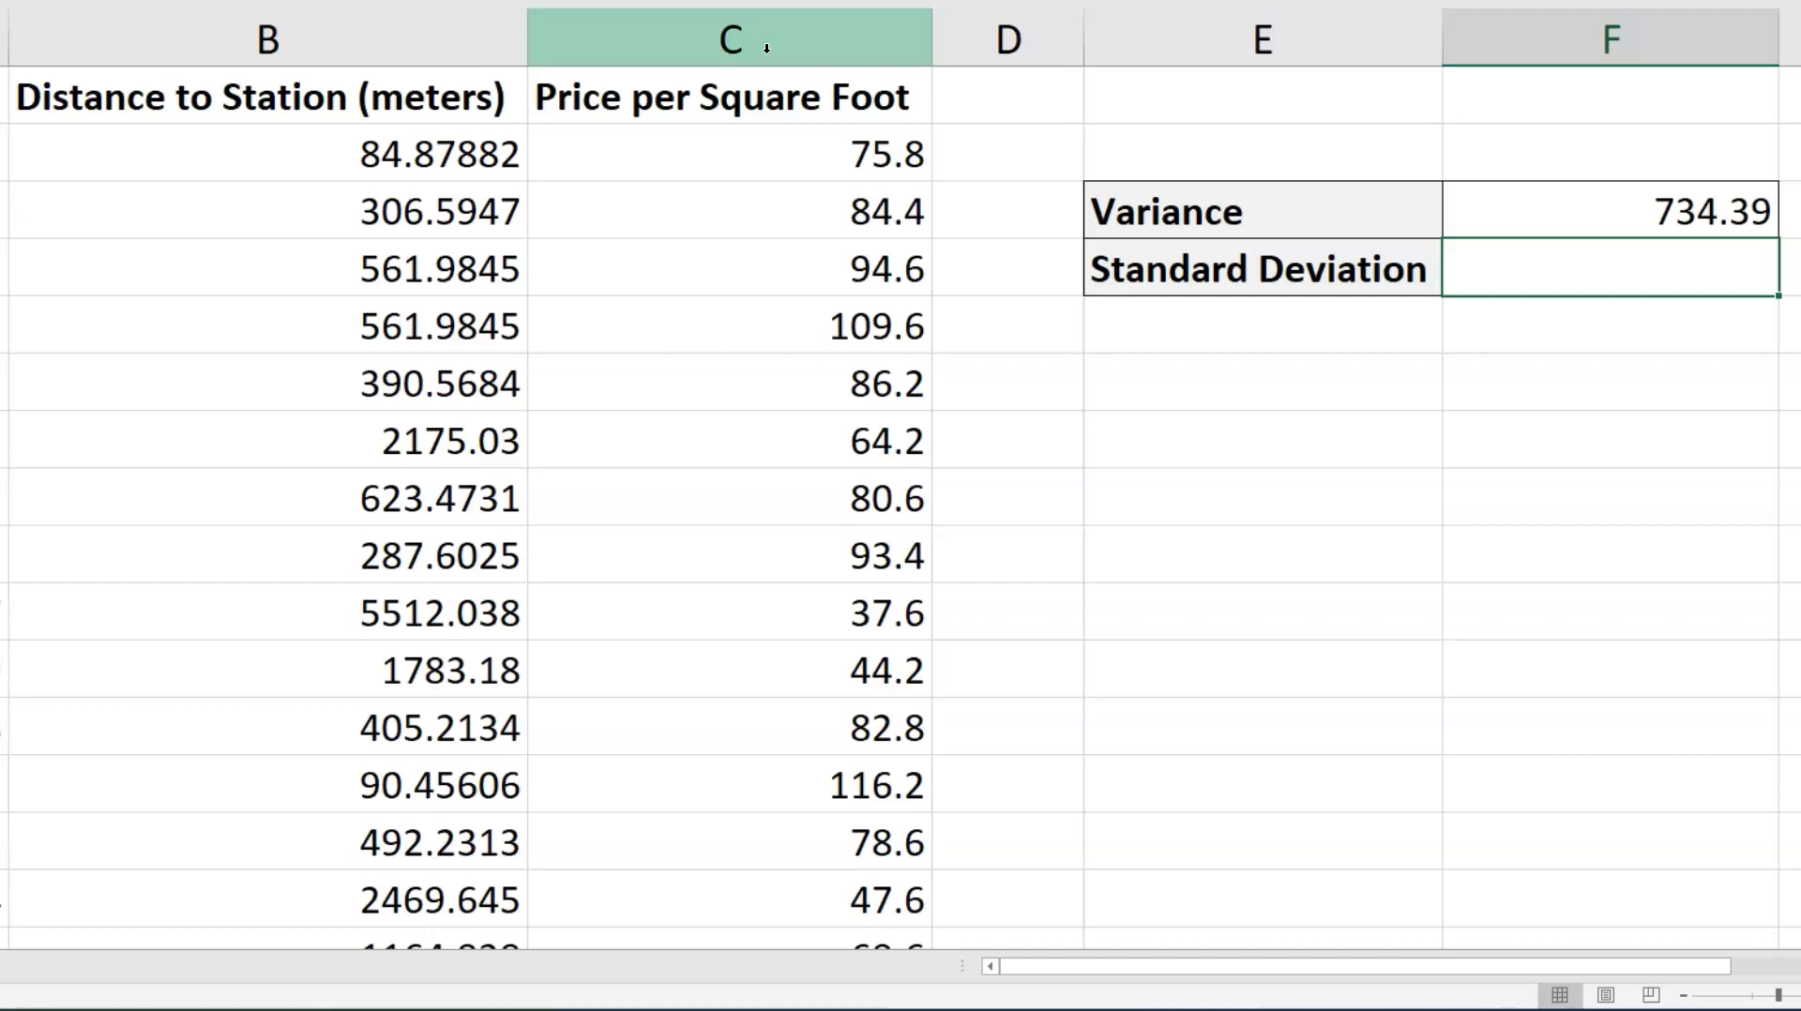
Begin a STDEV.S formula in F4 referencing column C:C, not yet confirmed.
{"action": "type", "text": "=std"}
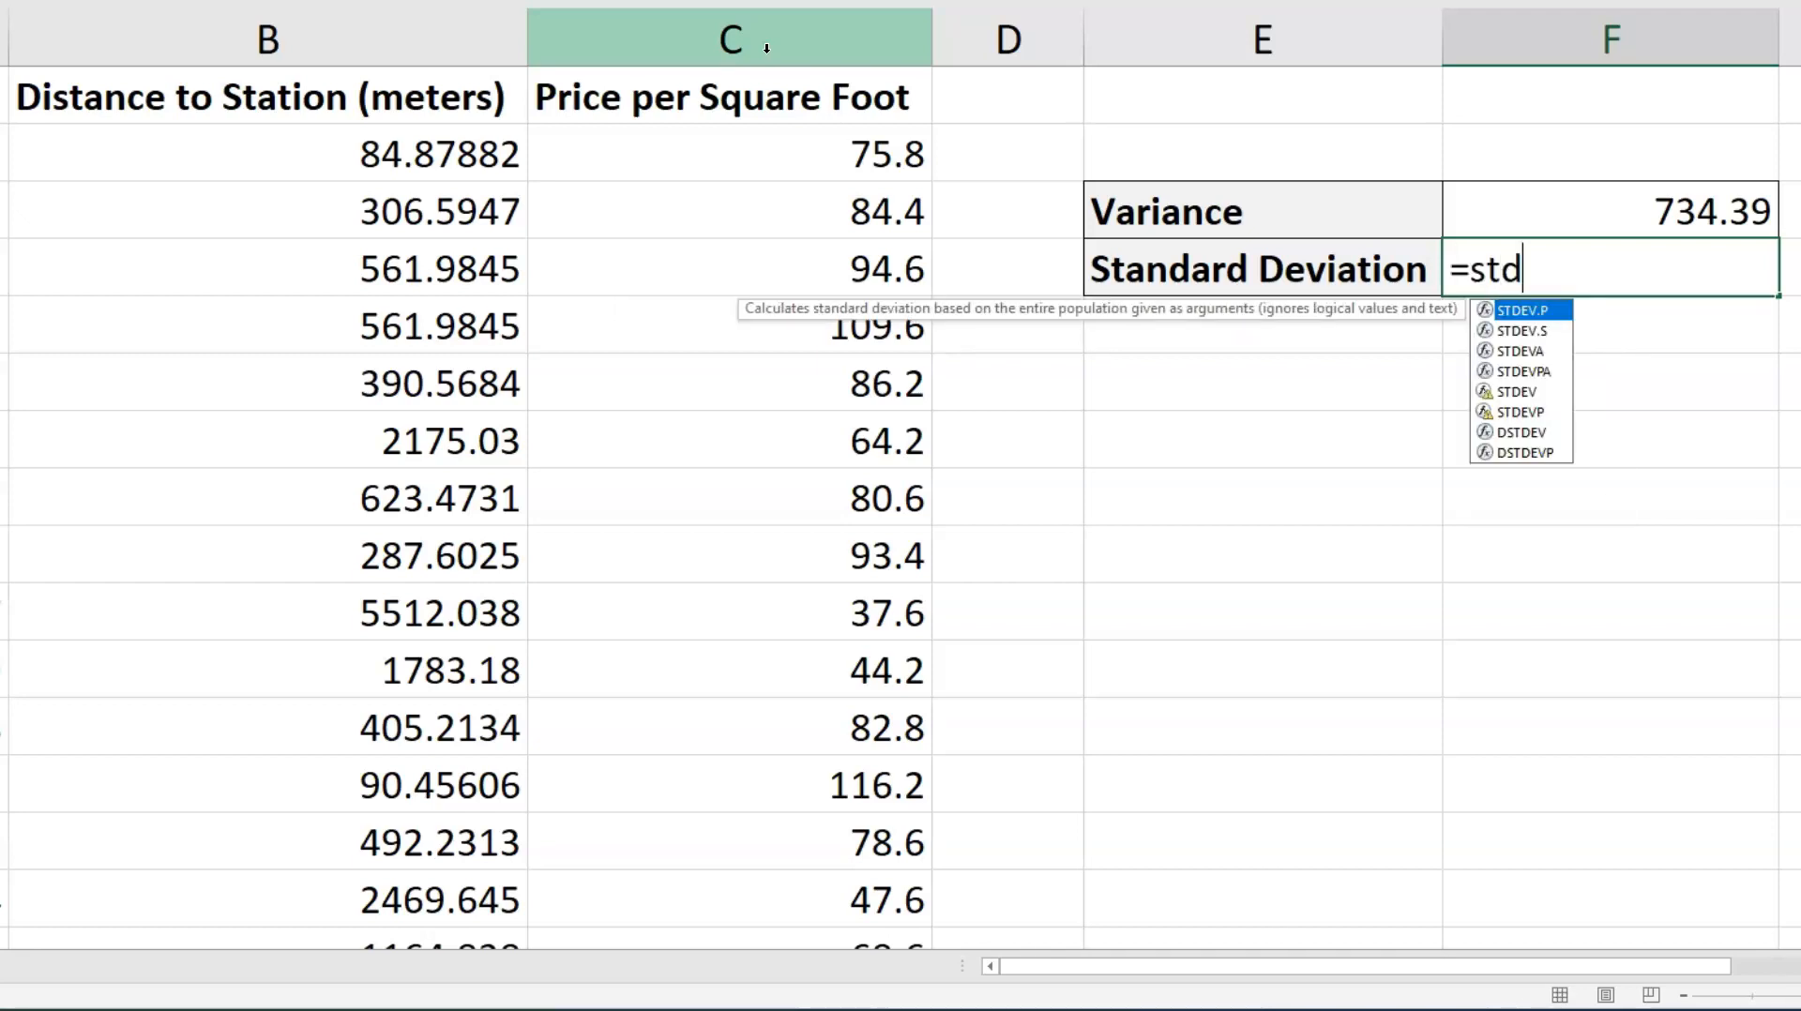
{"action": "type", "text": "ev"}
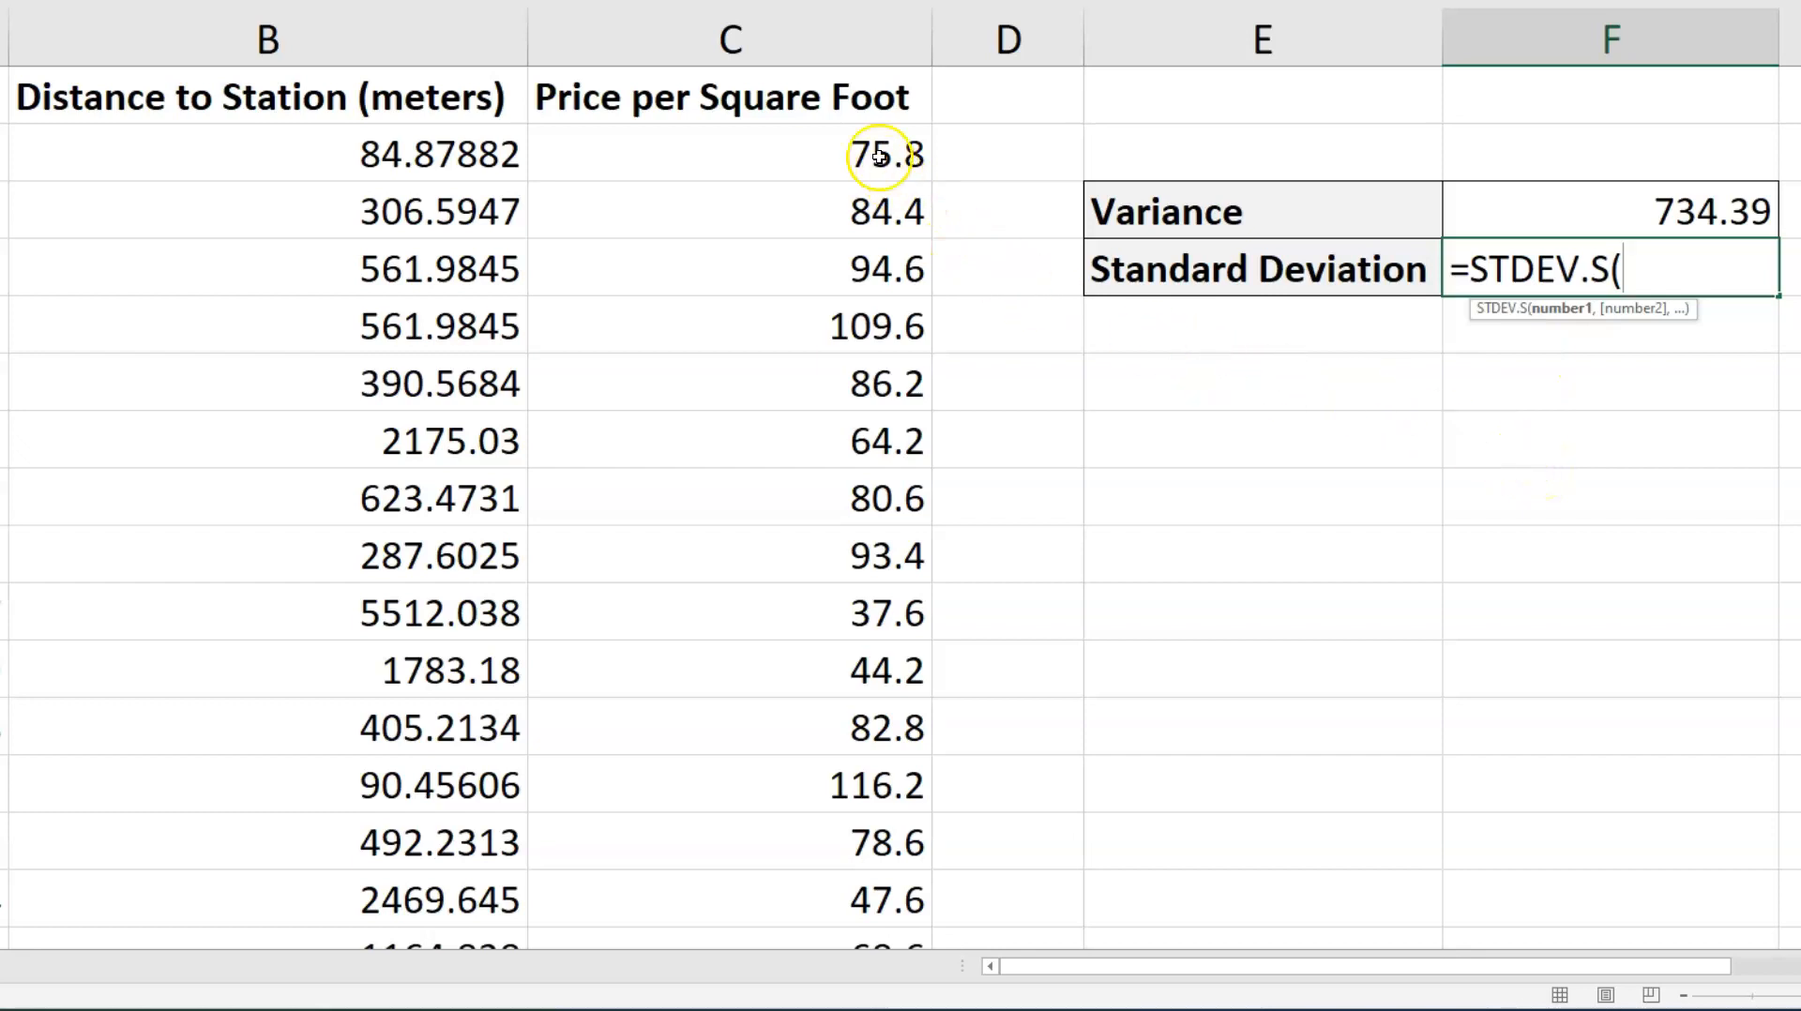
{"action": "left_click", "coordinate": [728, 38]}
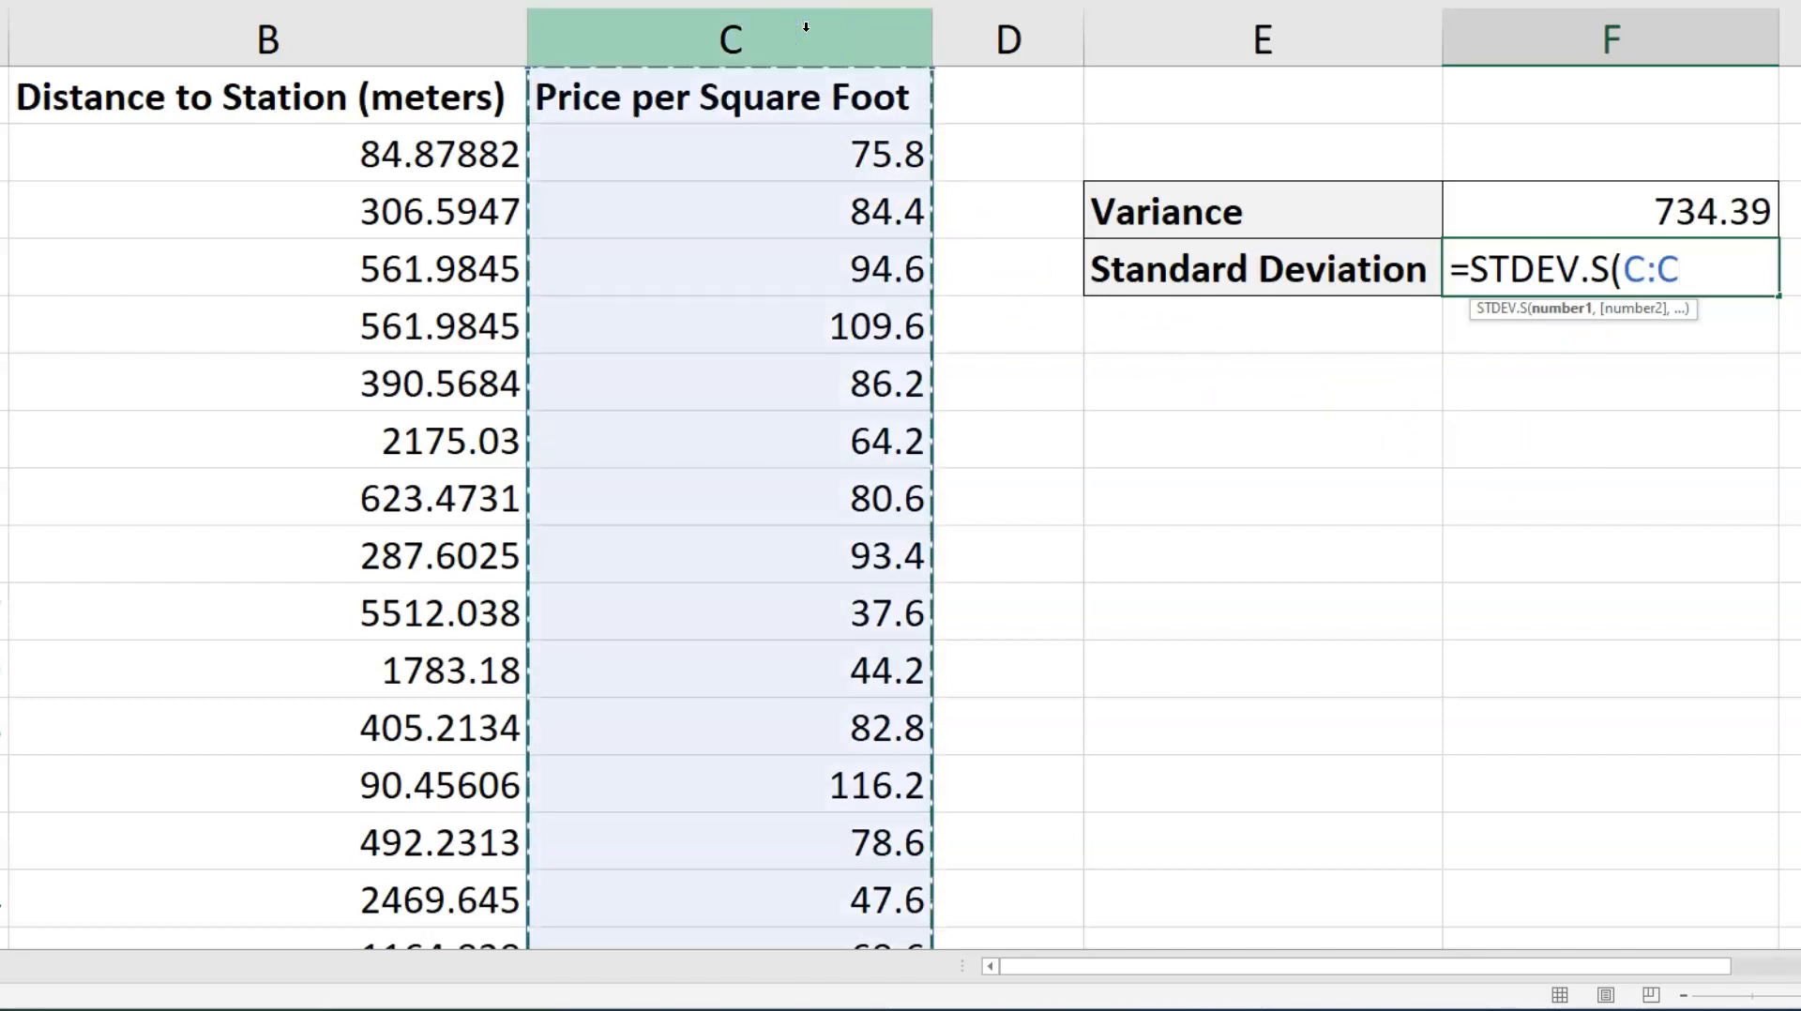